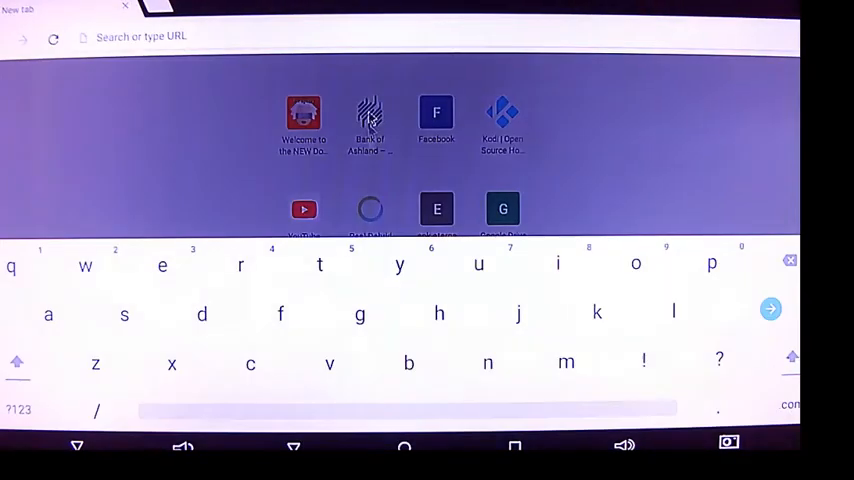
# - Enter 'happy chick' in Chrome's address bar and submit the Google search
pyautogui.write('http://docsquiffy.com')
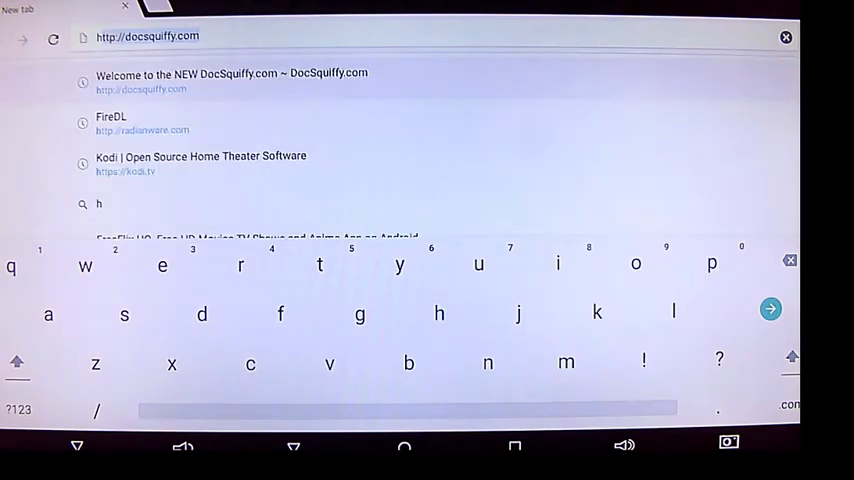
pyautogui.write('happ')
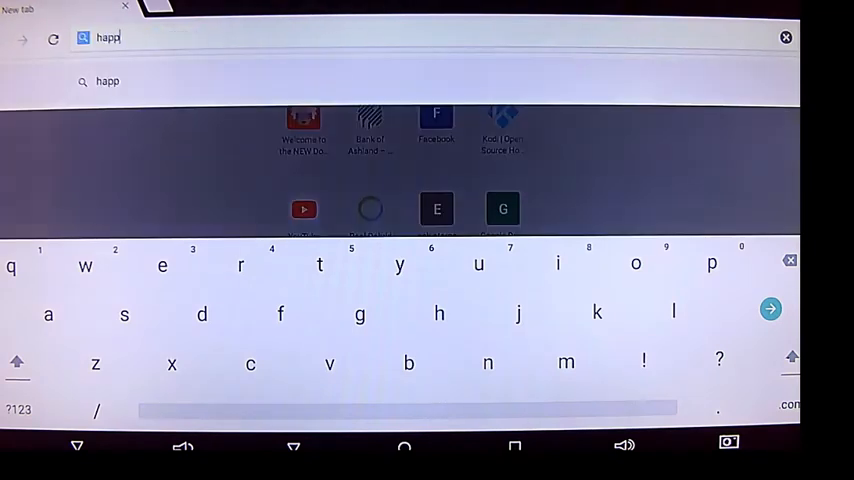
pyautogui.write('y c')
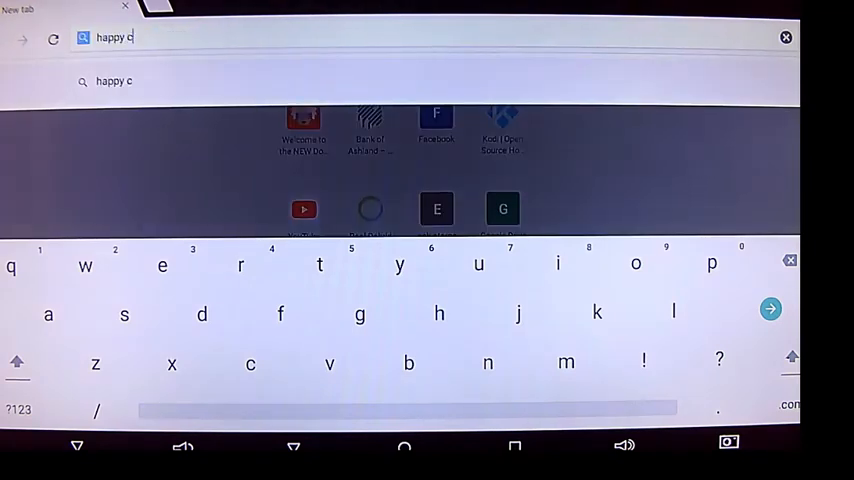
pyautogui.write('hickq')
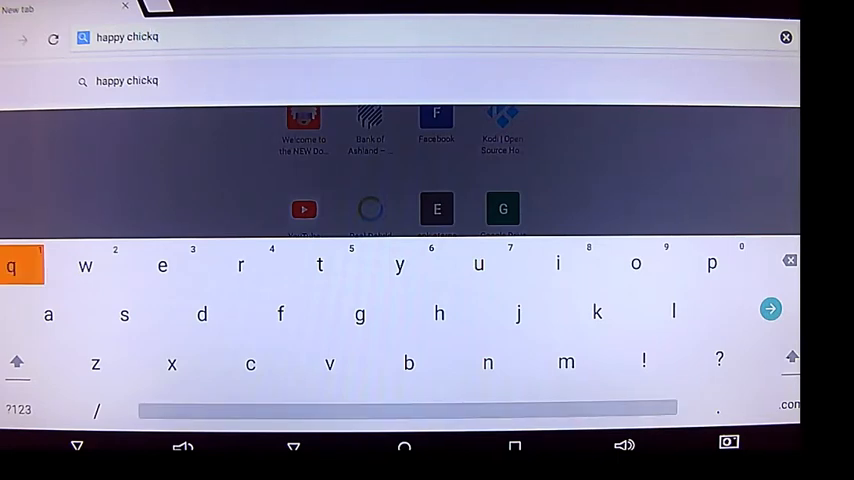
pyautogui.press('Backspace')
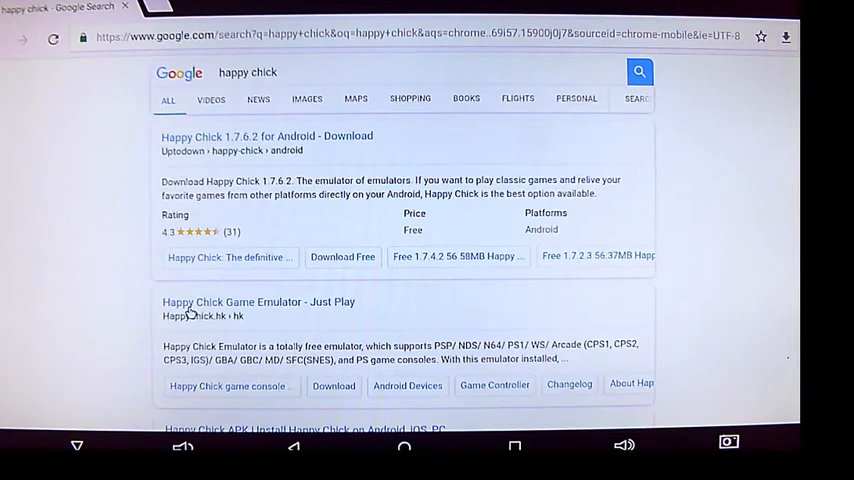
# - Open the official Happy Chick Game Emulator site and download its APK
pyautogui.click(258, 301)
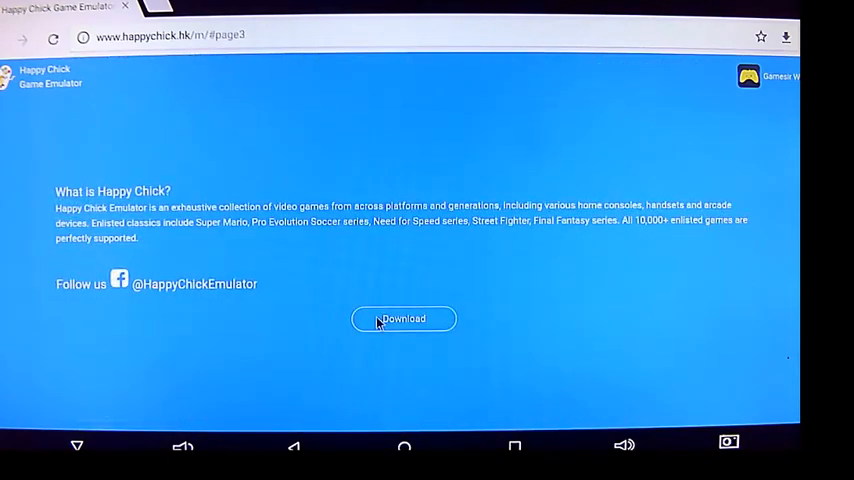
pyautogui.click(403, 318)
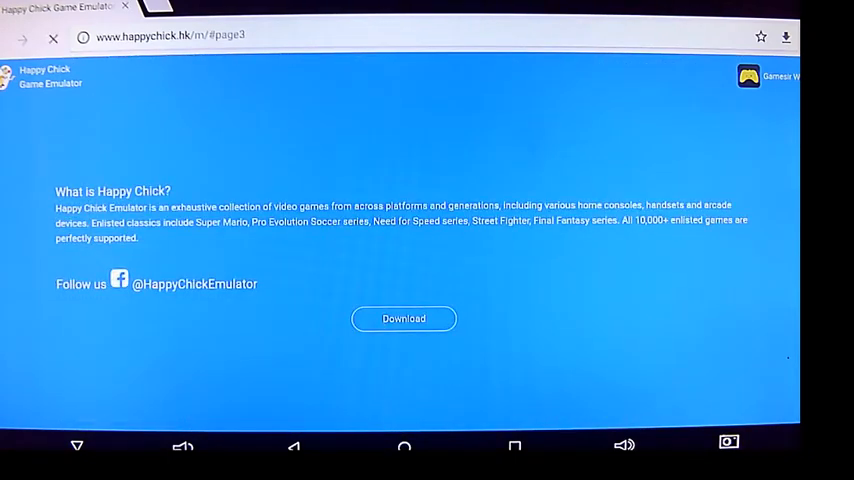
pyautogui.click(403, 318)
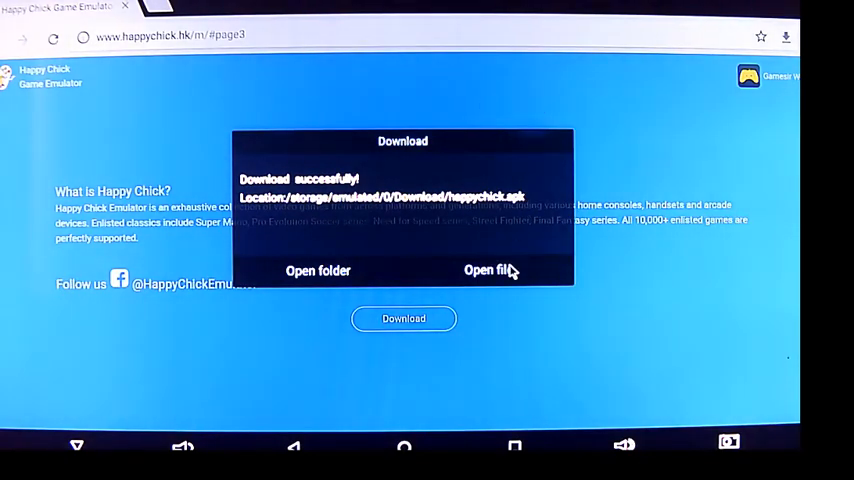
# - Open happychick.apk and install it, accepting the requested permissions
pyautogui.click(487, 270)
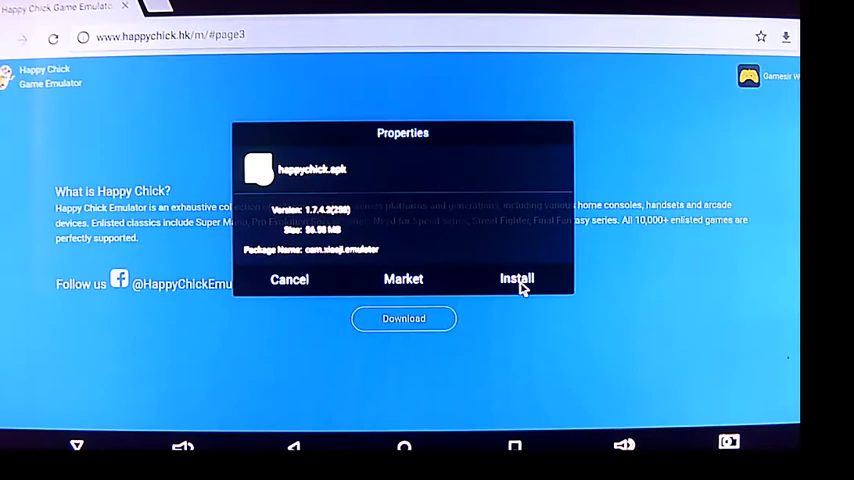
pyautogui.click(517, 279)
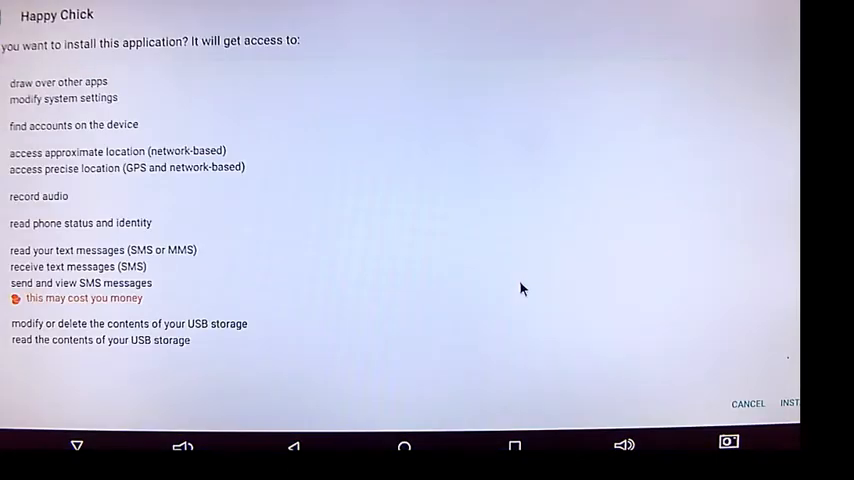
pyautogui.click(790, 403)
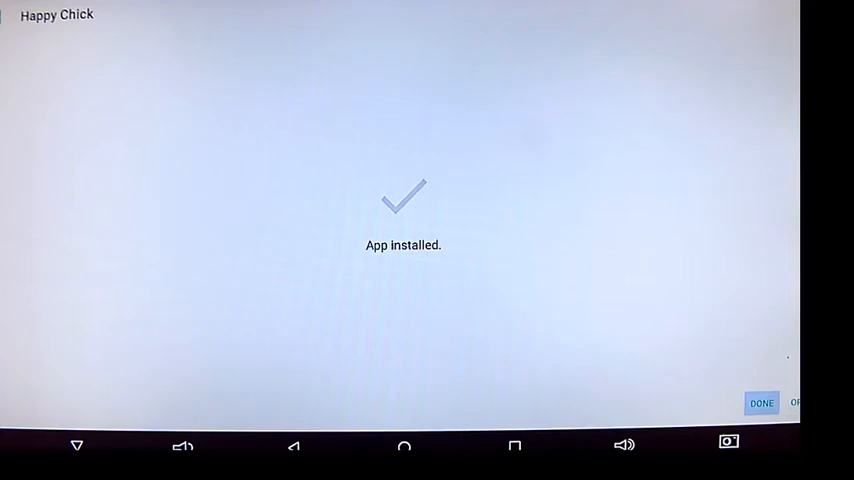
# - Close the App installed screen, then briefly open and dismiss the settings panel
pyautogui.click(761, 402)
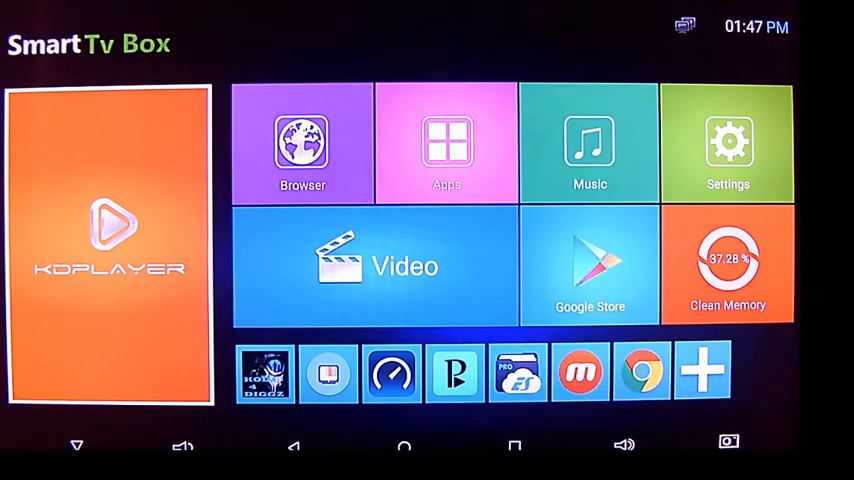
pyautogui.click(728, 142)
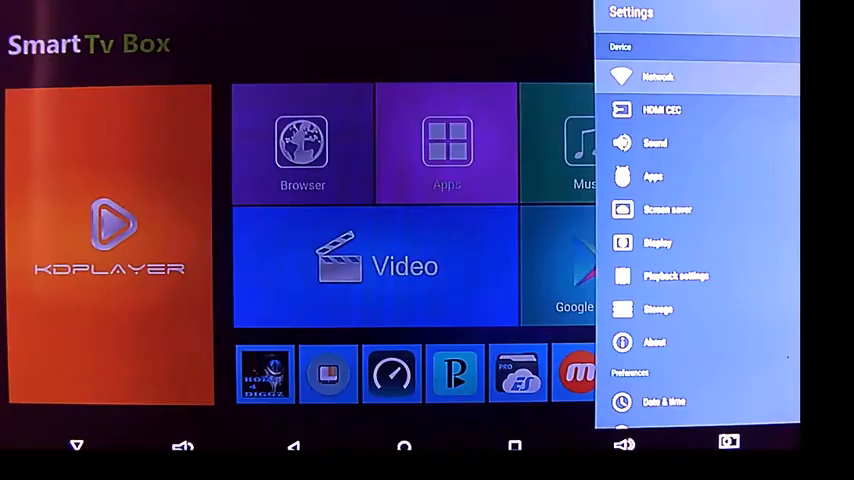
pyautogui.click(653, 177)
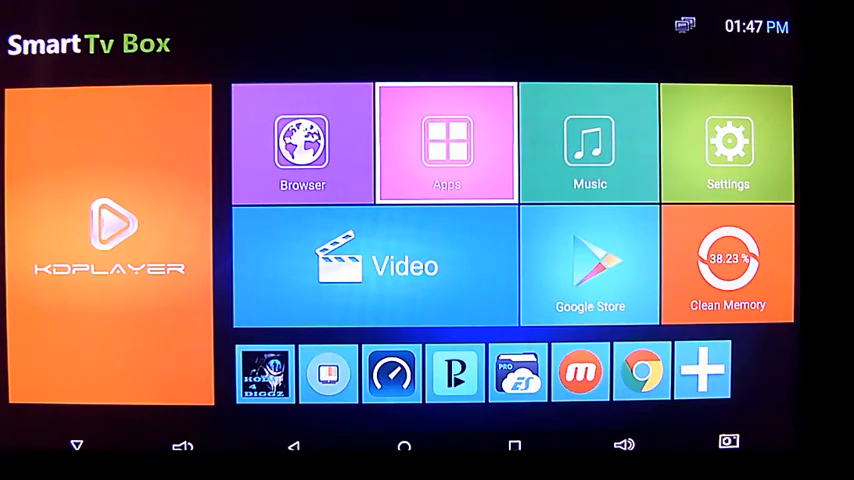
# - Launch Happy Chick from the Apps list and agree to its disclaimer
pyautogui.click(446, 142)
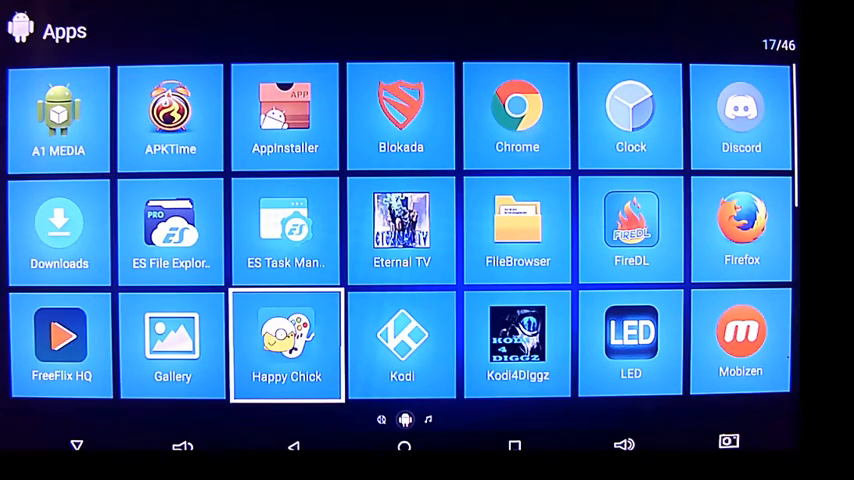
pyautogui.click(286, 345)
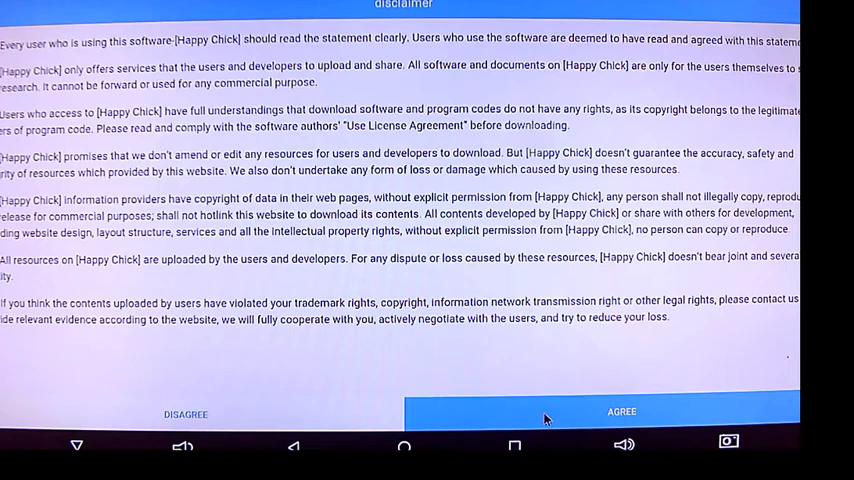
pyautogui.click(621, 411)
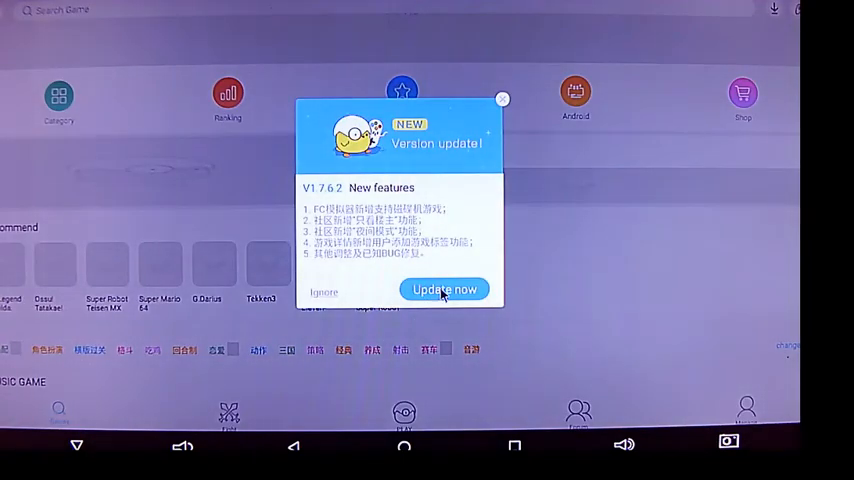
# - Accept the offered version update, then scroll through the Me profile page
pyautogui.click(444, 289)
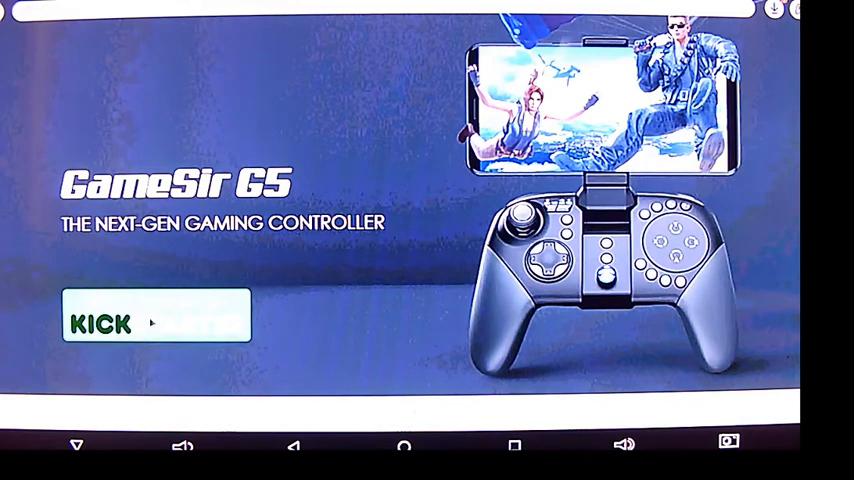
pyautogui.moveTo(410, 415)
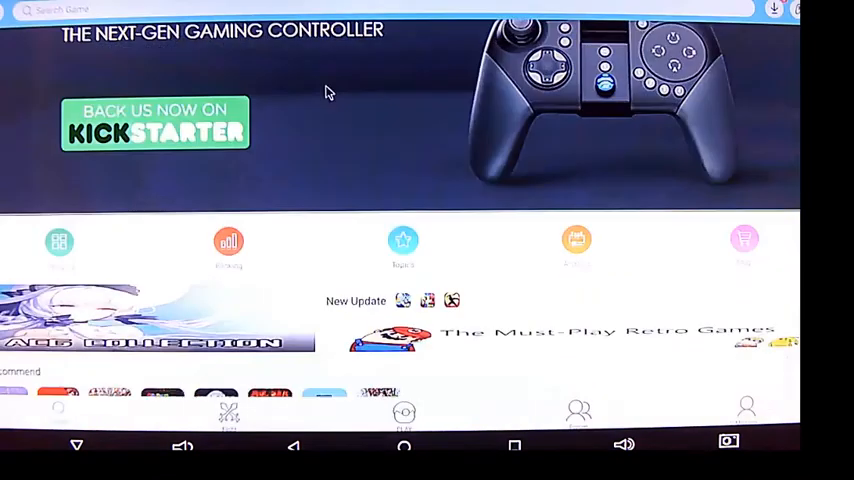
pyautogui.scroll(-3)
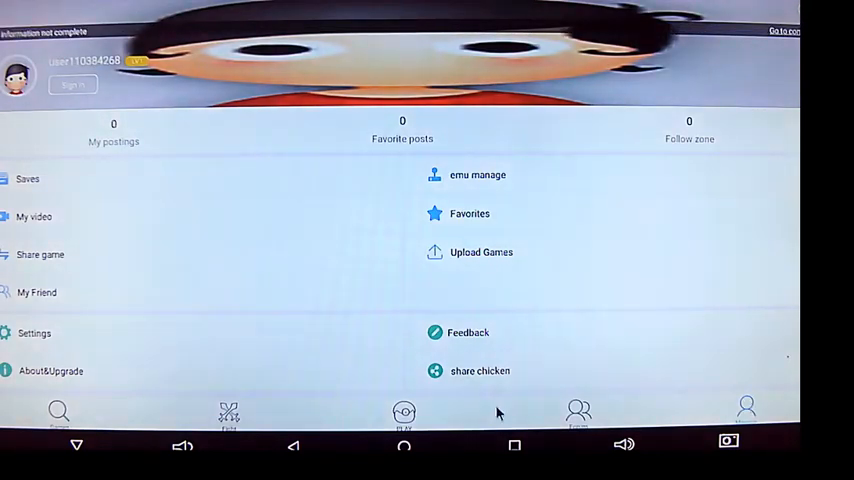
pyautogui.moveTo(229, 335)
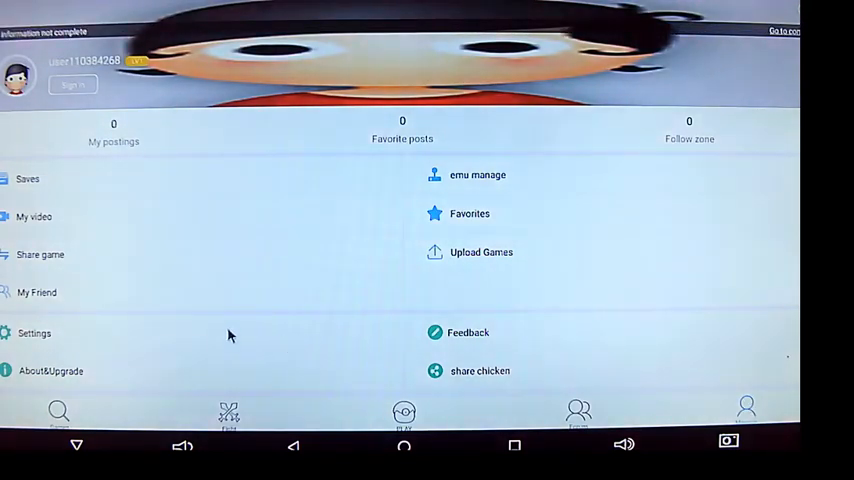
# - Switch to the Games home page showing the GameSir G5 banner
pyautogui.click(34, 332)
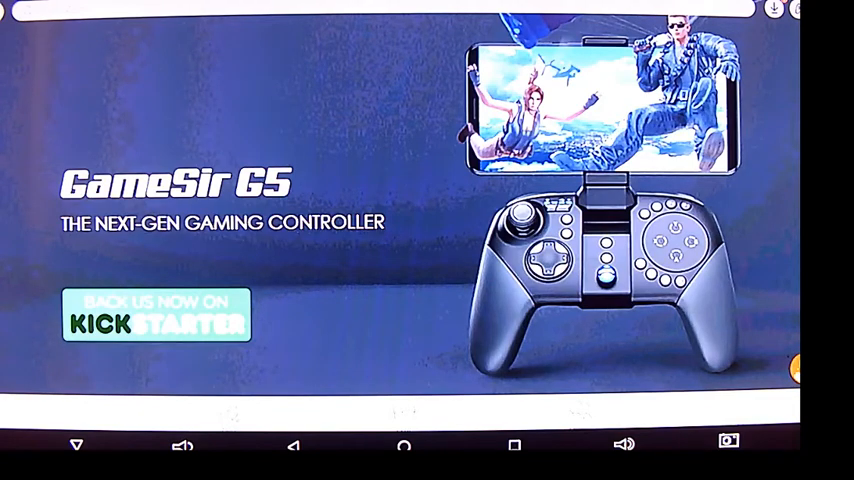
# - Scroll past the banner and categories to the music, gal game and weekly hot rows
pyautogui.scroll(-3)
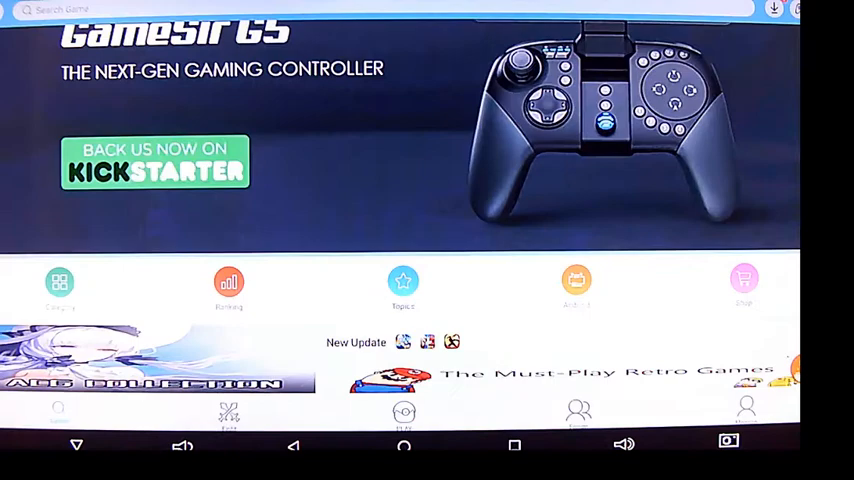
pyautogui.scroll(-3)
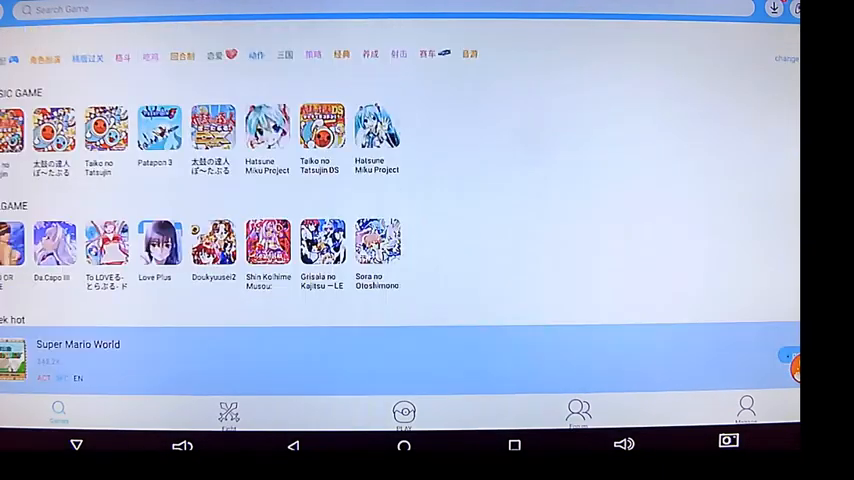
# - Scroll the weekly hot list down to Street Fighter 4 and Super Smash Bros
pyautogui.scroll(-3)
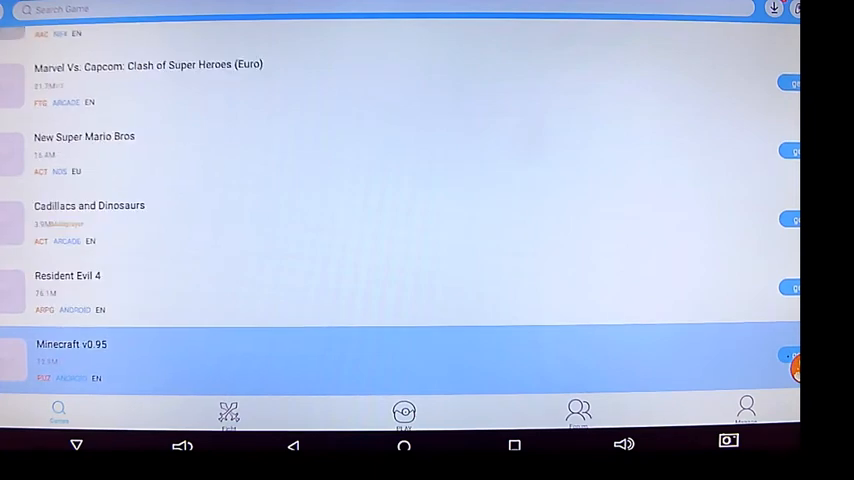
pyautogui.scroll(-3)
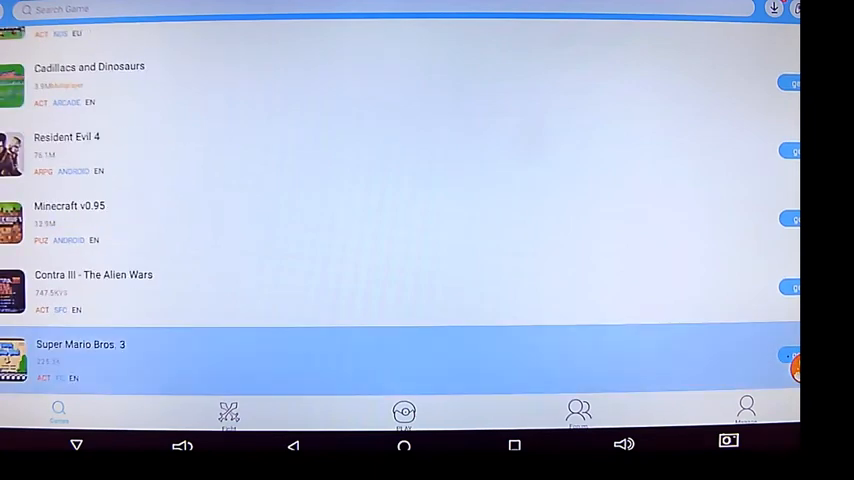
pyautogui.scroll(-3)
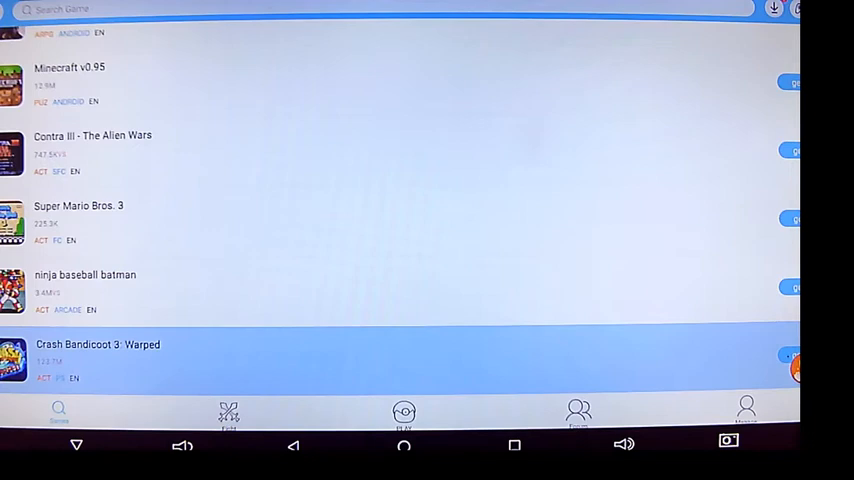
pyautogui.scroll(-3)
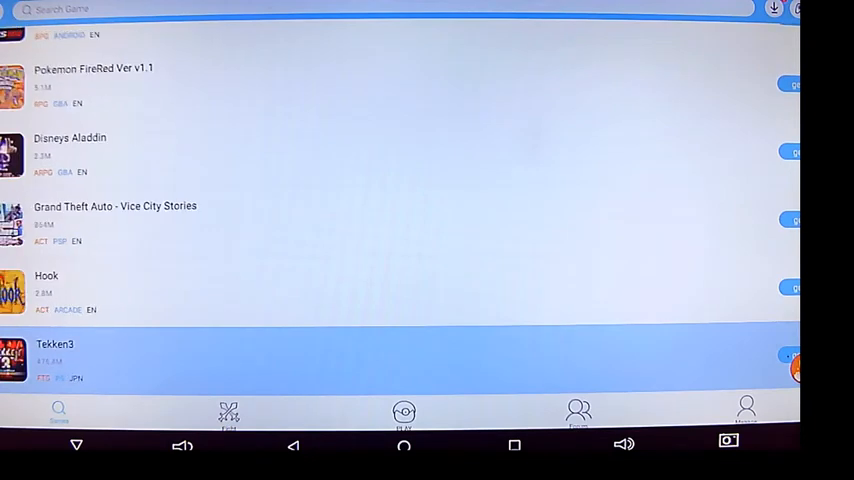
pyautogui.scroll(-3)
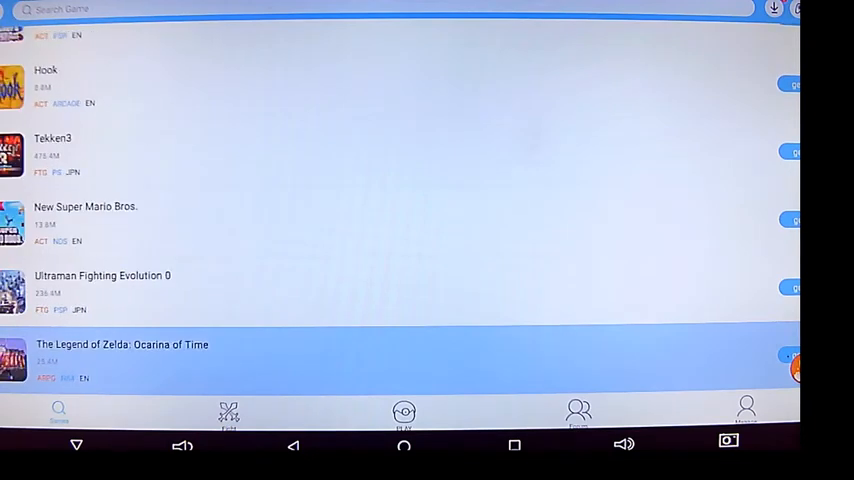
pyautogui.scroll(-3)
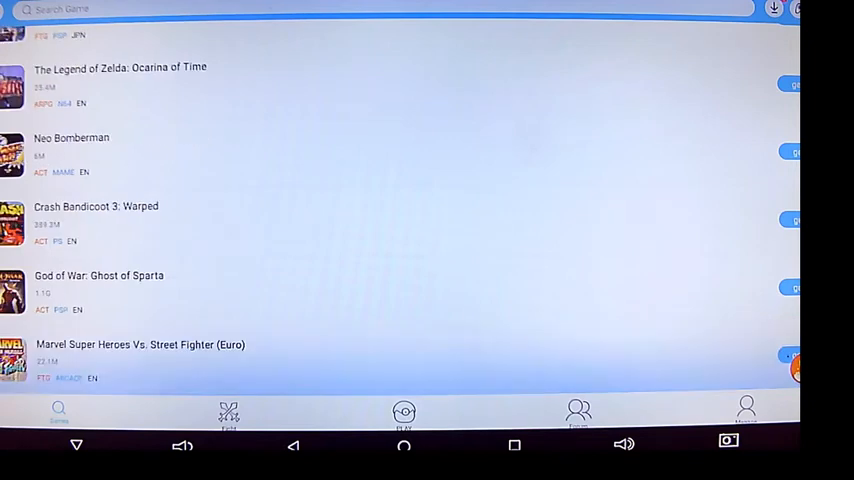
pyautogui.scroll(-3)
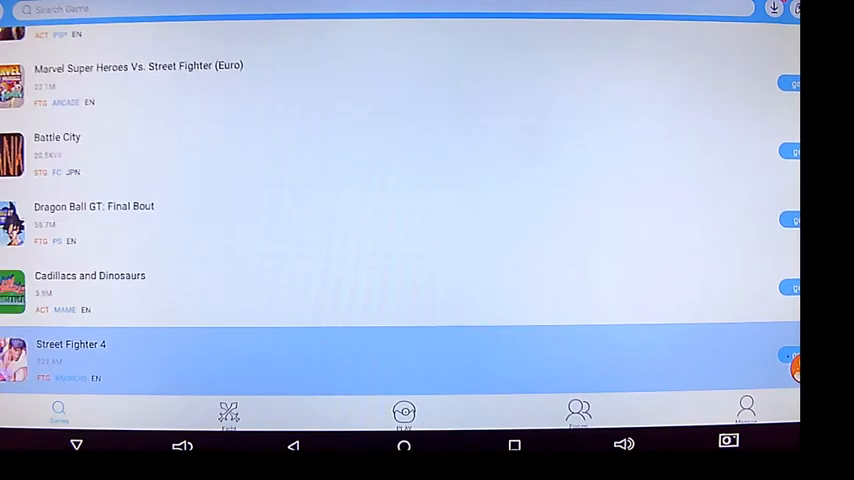
pyautogui.scroll(-3)
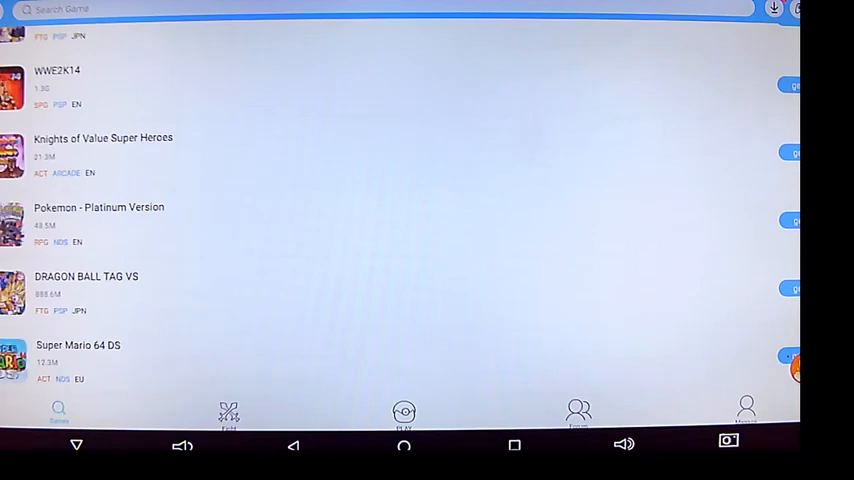
pyautogui.scroll(-3)
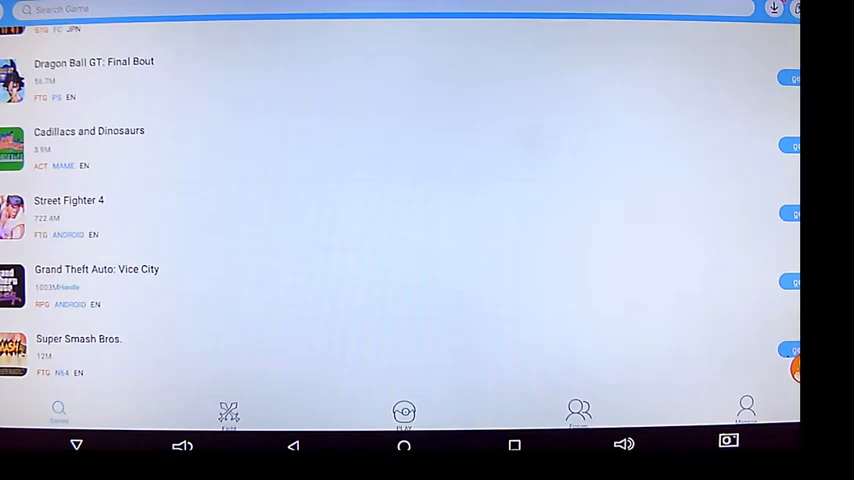
pyautogui.moveTo(452, 36)
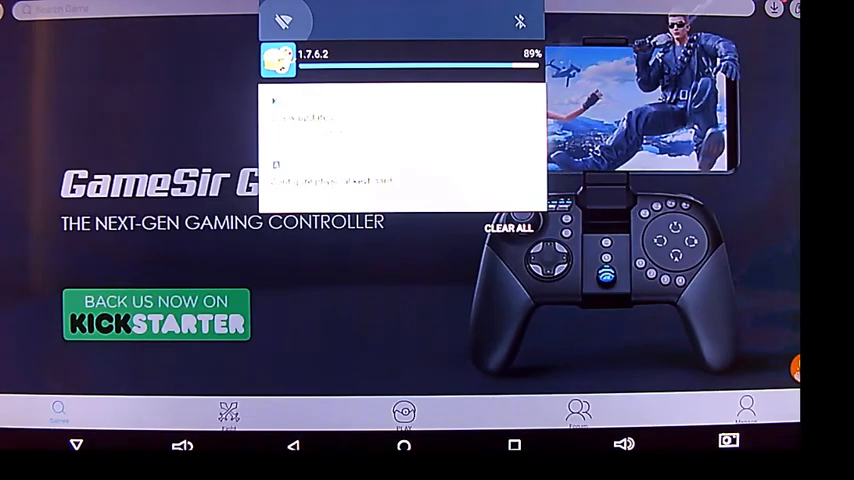
# - Open the Happy Chick 1.7.6.2 download notification to bring up its update installer
pyautogui.click(508, 227)
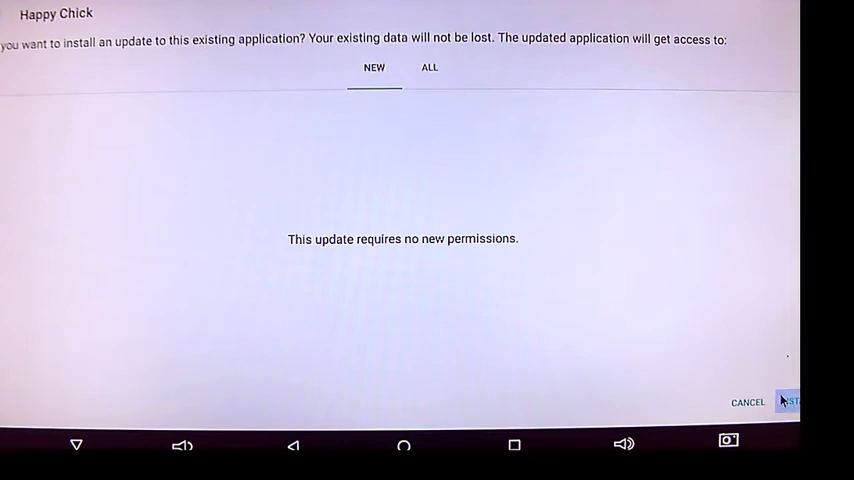
# - Confirm installing the Happy Chick update, which needs no new permissions
pyautogui.click(790, 401)
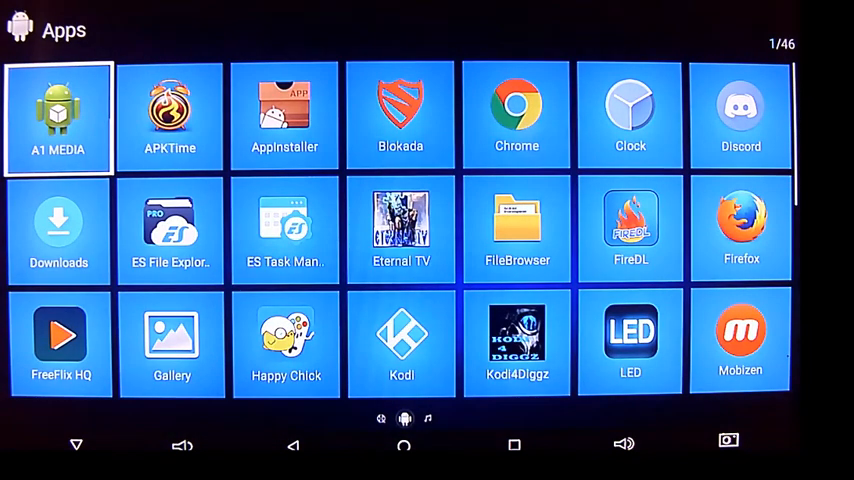
# - Relaunch Happy Chick from the app grid, then return to the Smart TV Box home screen
pyautogui.press('Right')
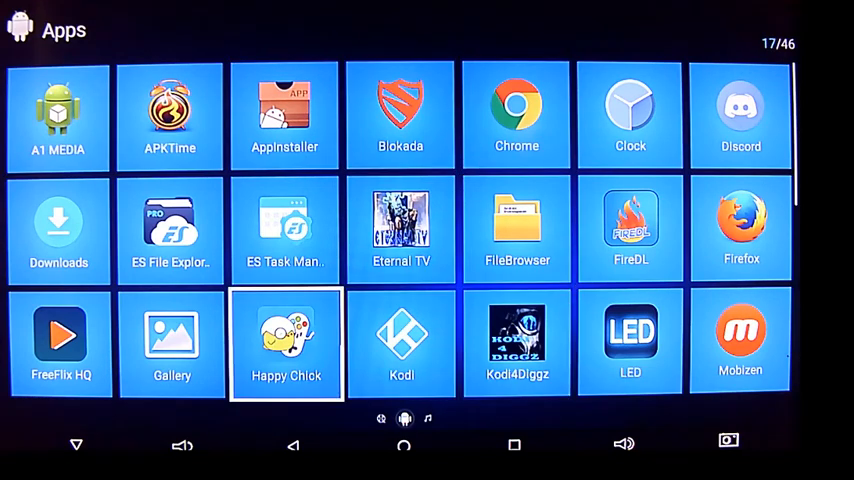
pyautogui.click(286, 345)
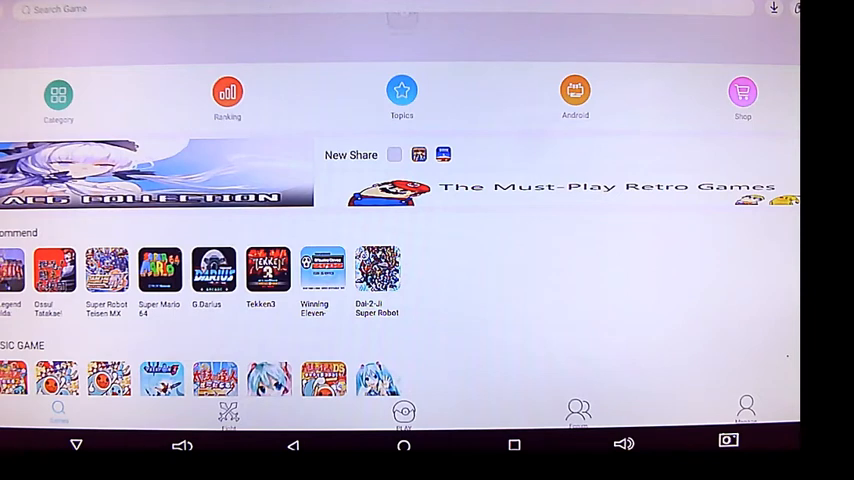
pyautogui.moveTo(544, 8)
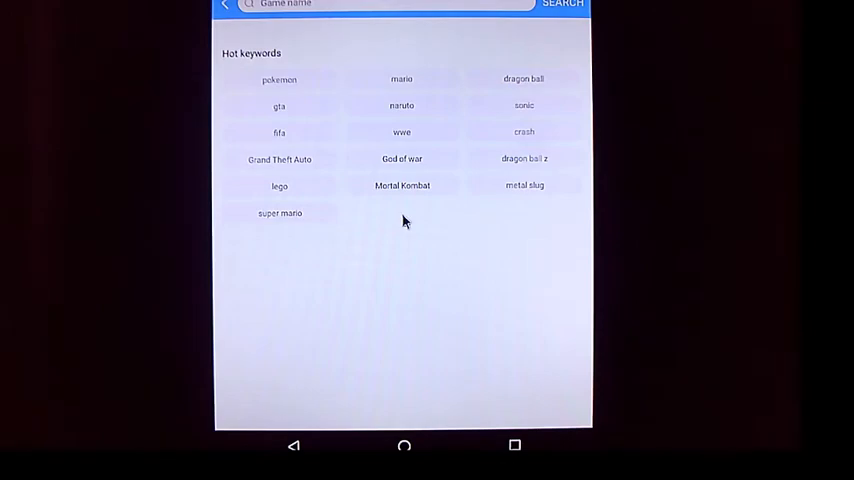
pyautogui.click(293, 445)
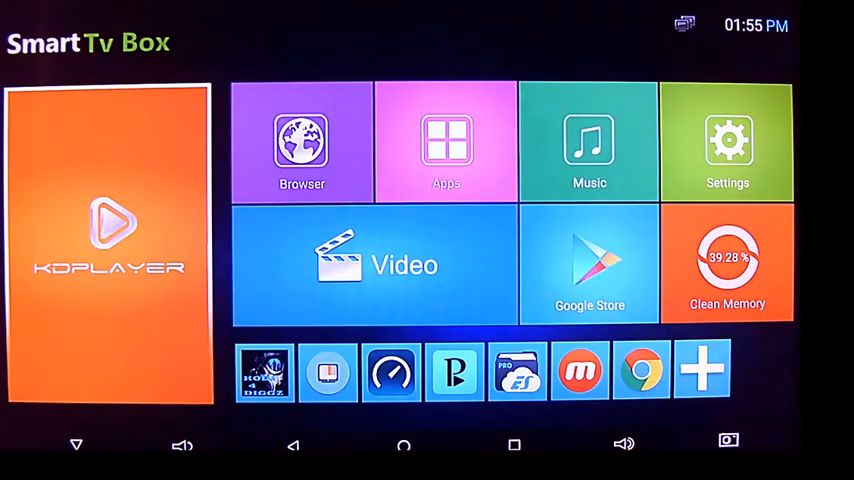
pyautogui.click(728, 142)
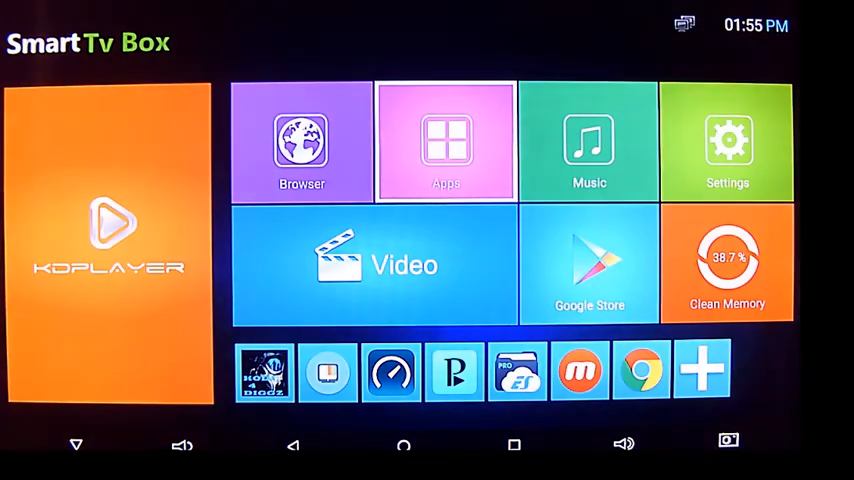
pyautogui.click(446, 140)
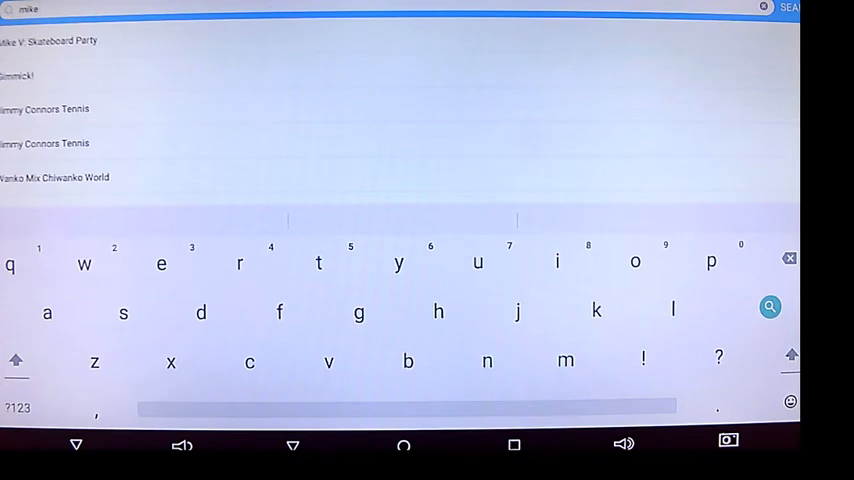
# - Search 'mike tyson' and open the Mike Tyson's Punch Out result
pyautogui.write('tyson')
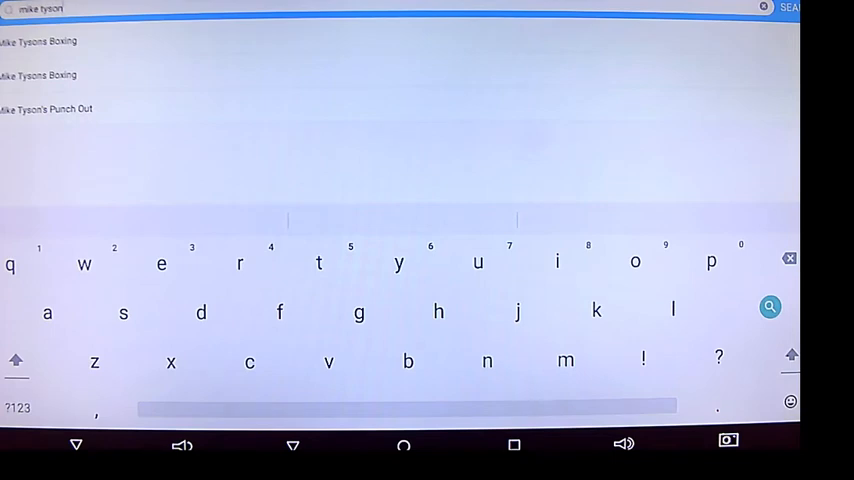
pyautogui.click(10, 264)
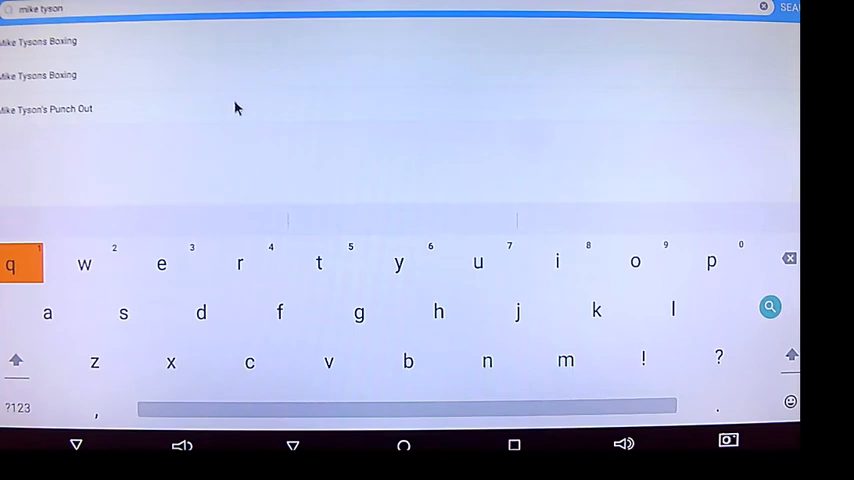
pyautogui.click(45, 109)
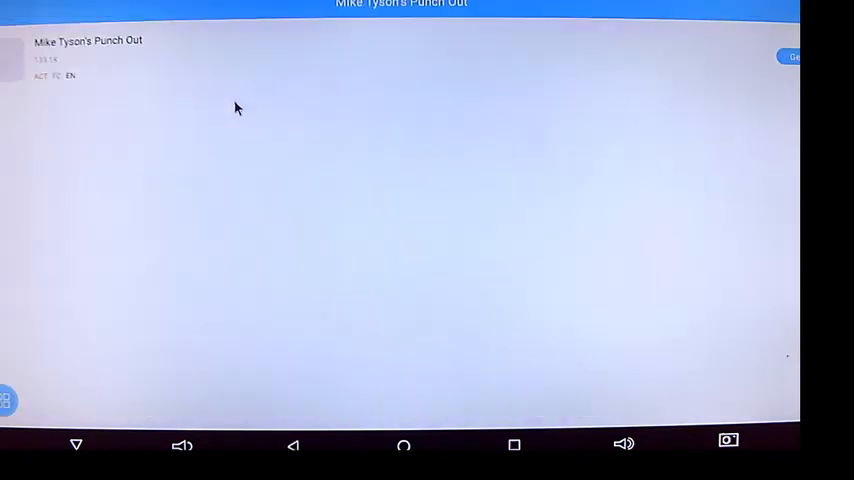
pyautogui.moveTo(670, 108)
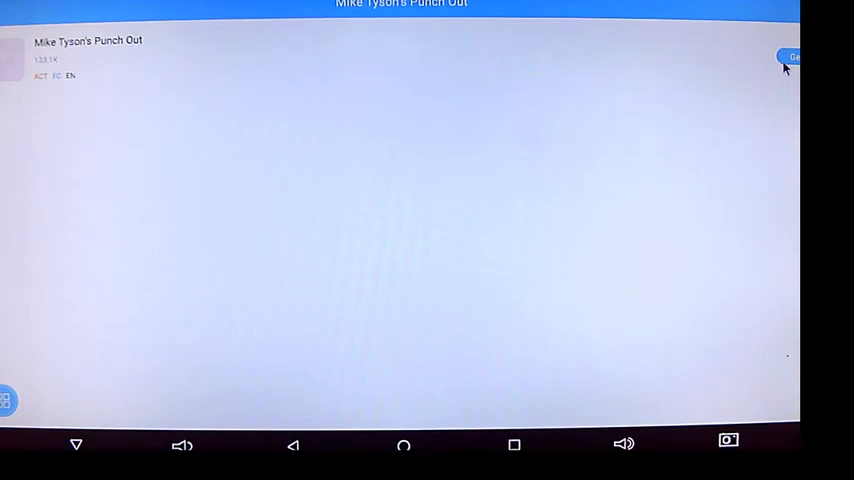
# - Get Mike Tyson's Punch Out and choose Download in the popup
pyautogui.click(793, 57)
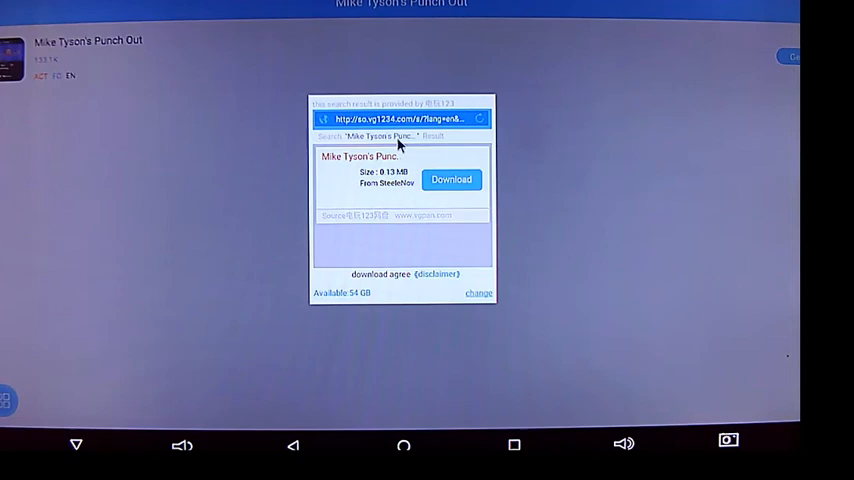
pyautogui.moveTo(330, 360)
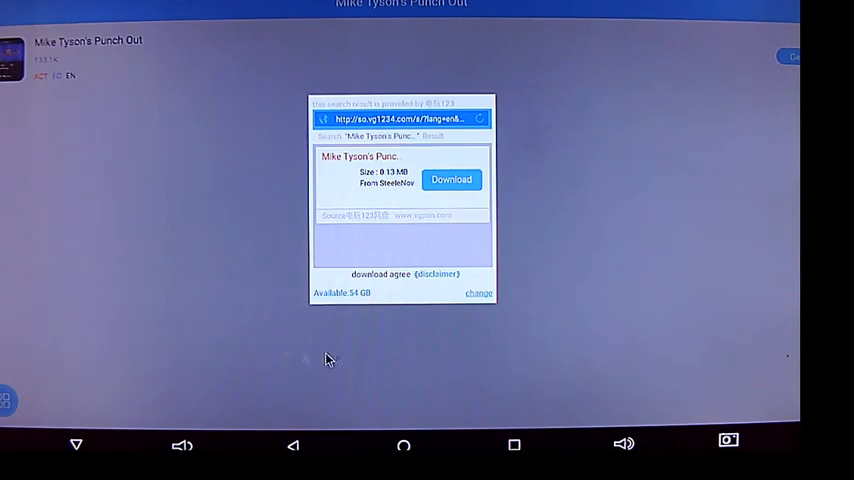
pyautogui.moveTo(257, 318)
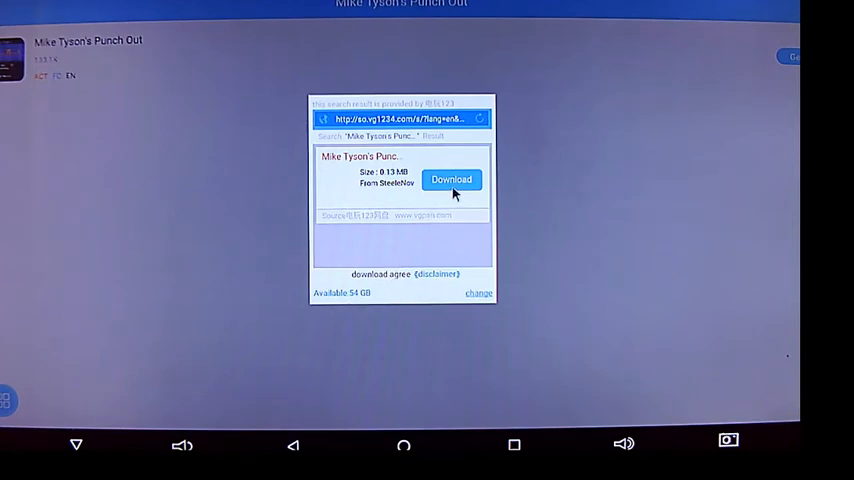
pyautogui.click(451, 179)
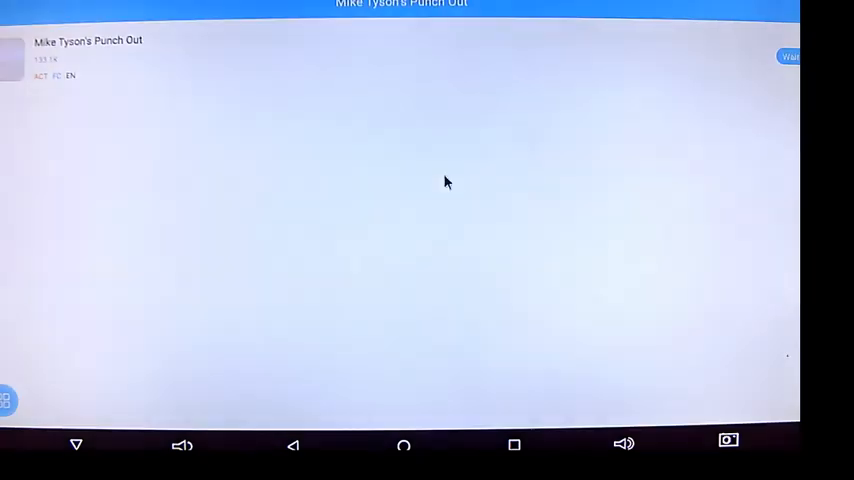
pyautogui.click(789, 57)
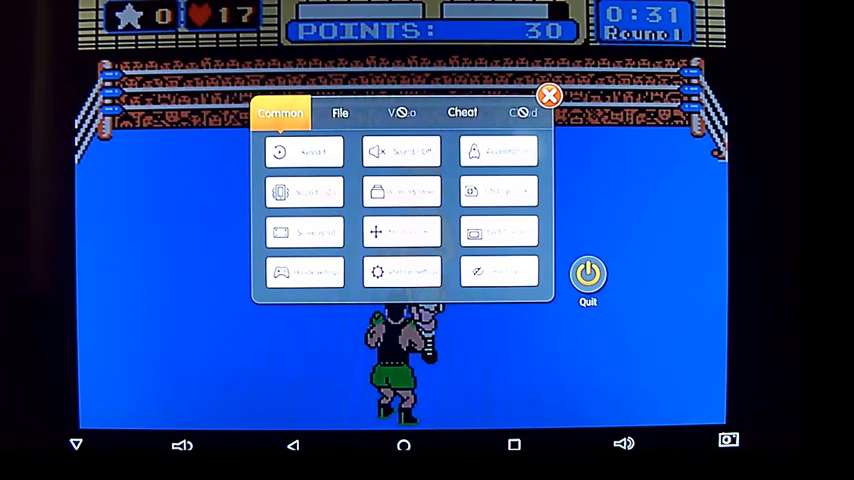
# - Quit the running Mike Tyson's Punch Out session with the power button
pyautogui.click(498, 271)
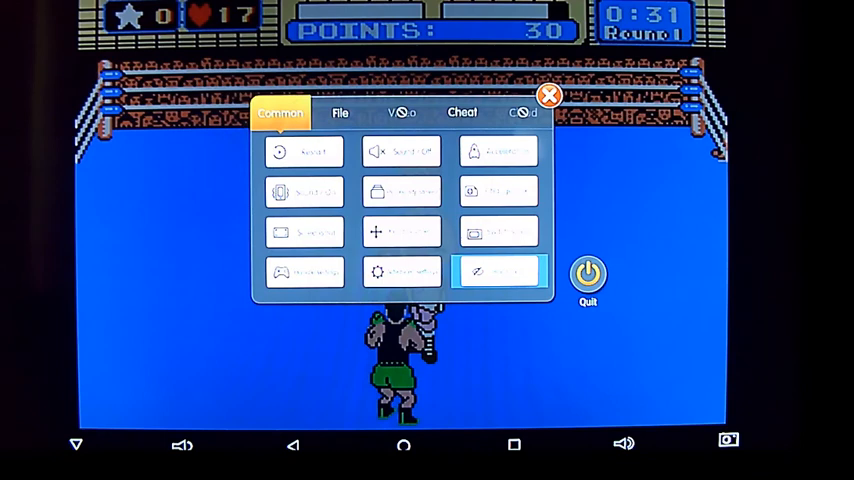
pyautogui.moveTo(598, 294)
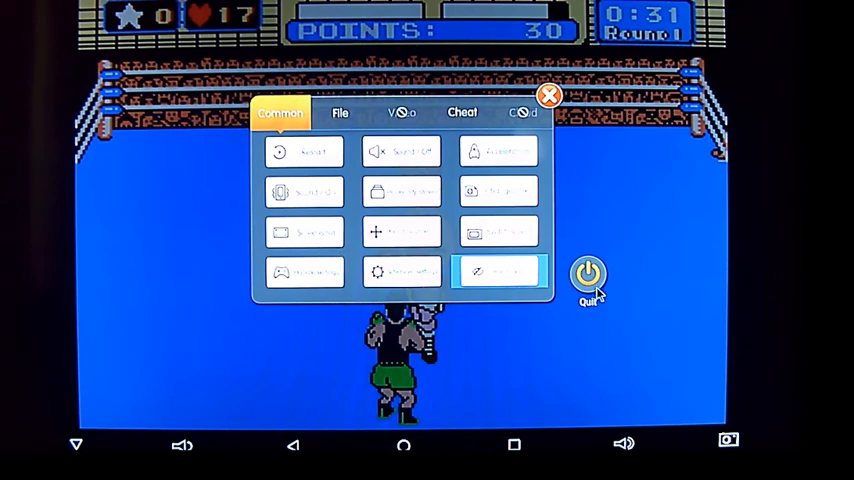
pyautogui.click(548, 95)
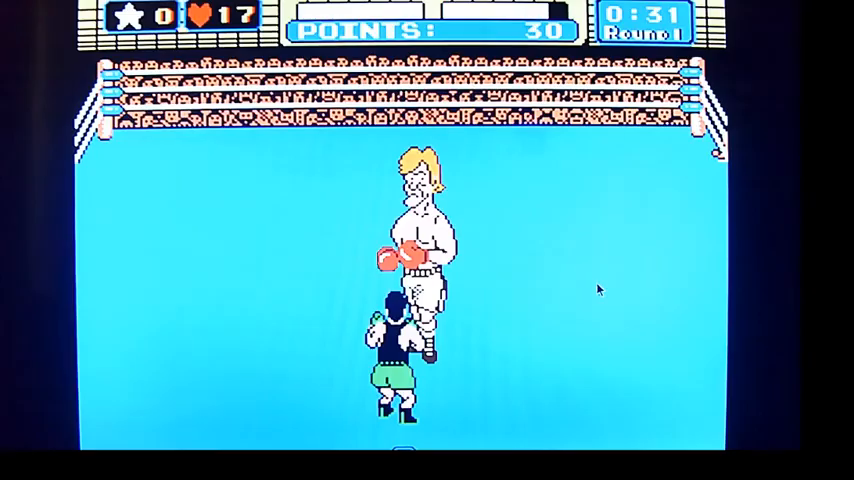